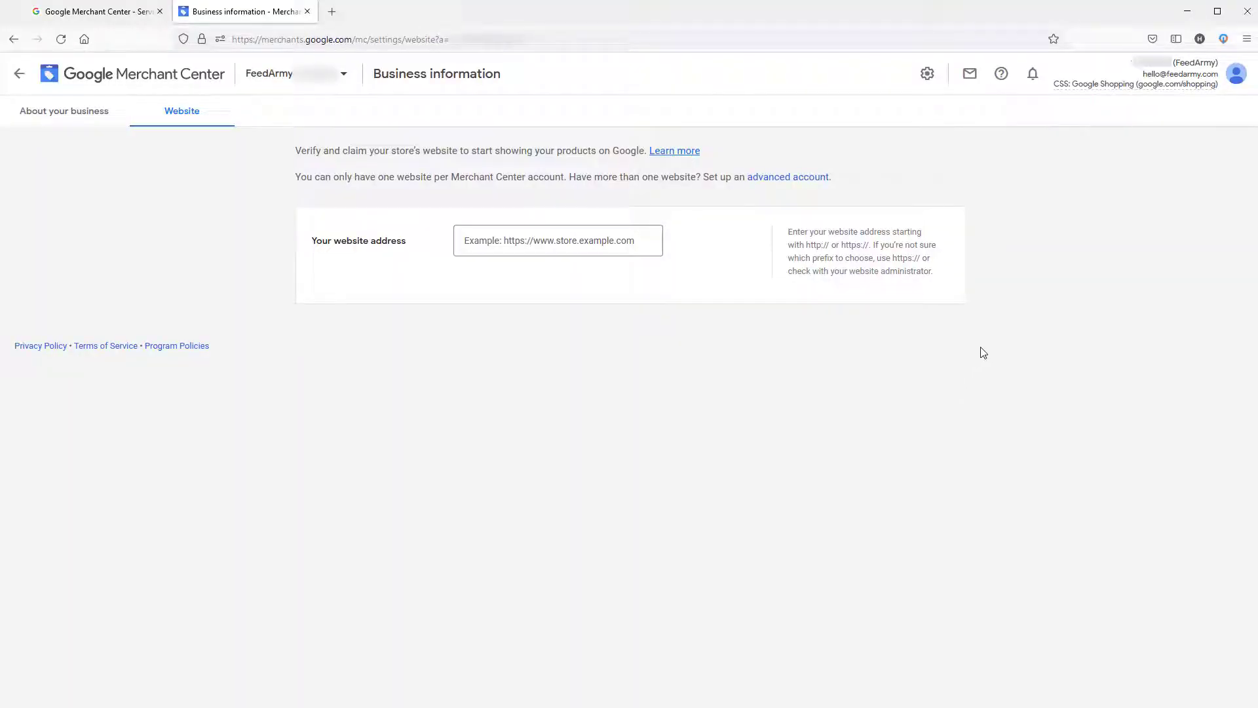
mouse_move(676, 364)
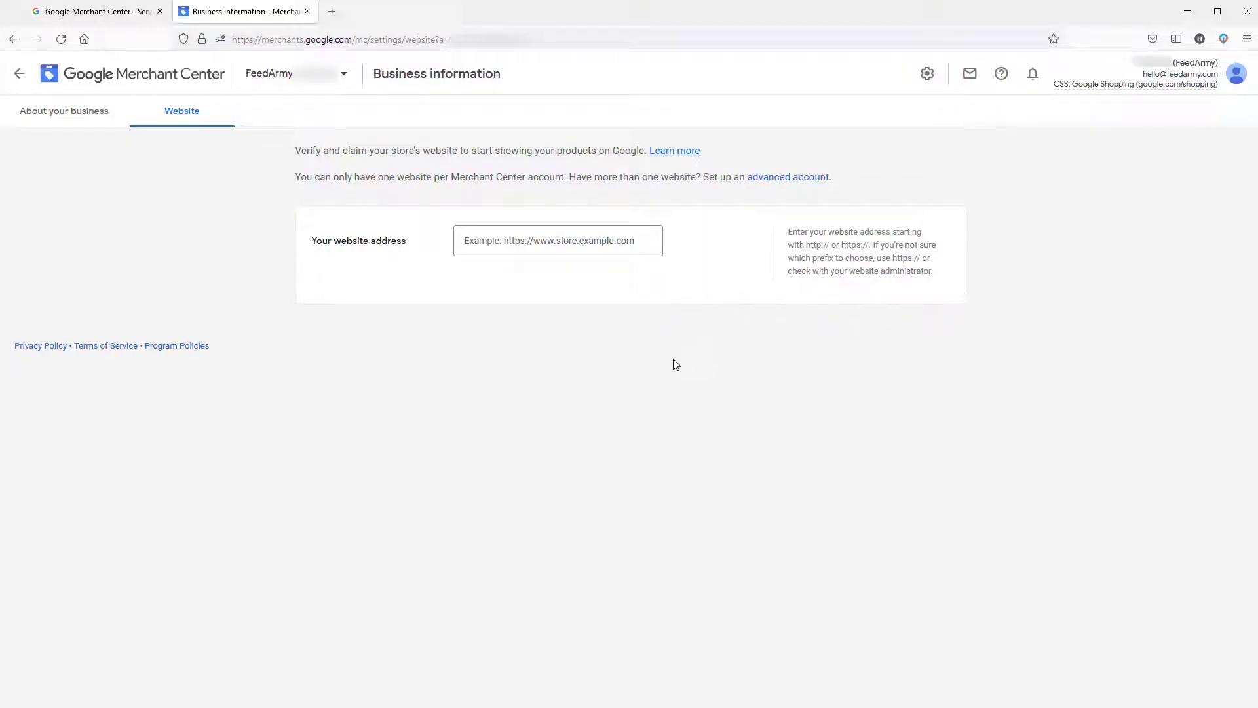
mouse_move(212, 523)
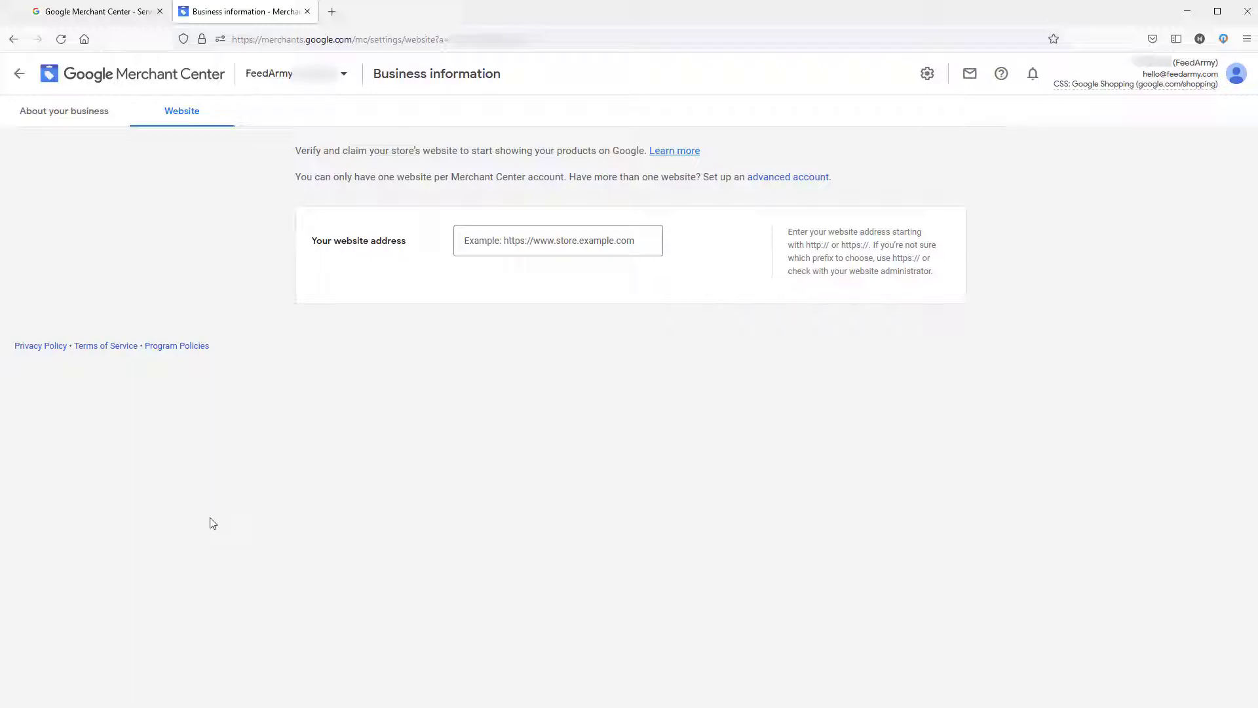
mouse_move(943, 117)
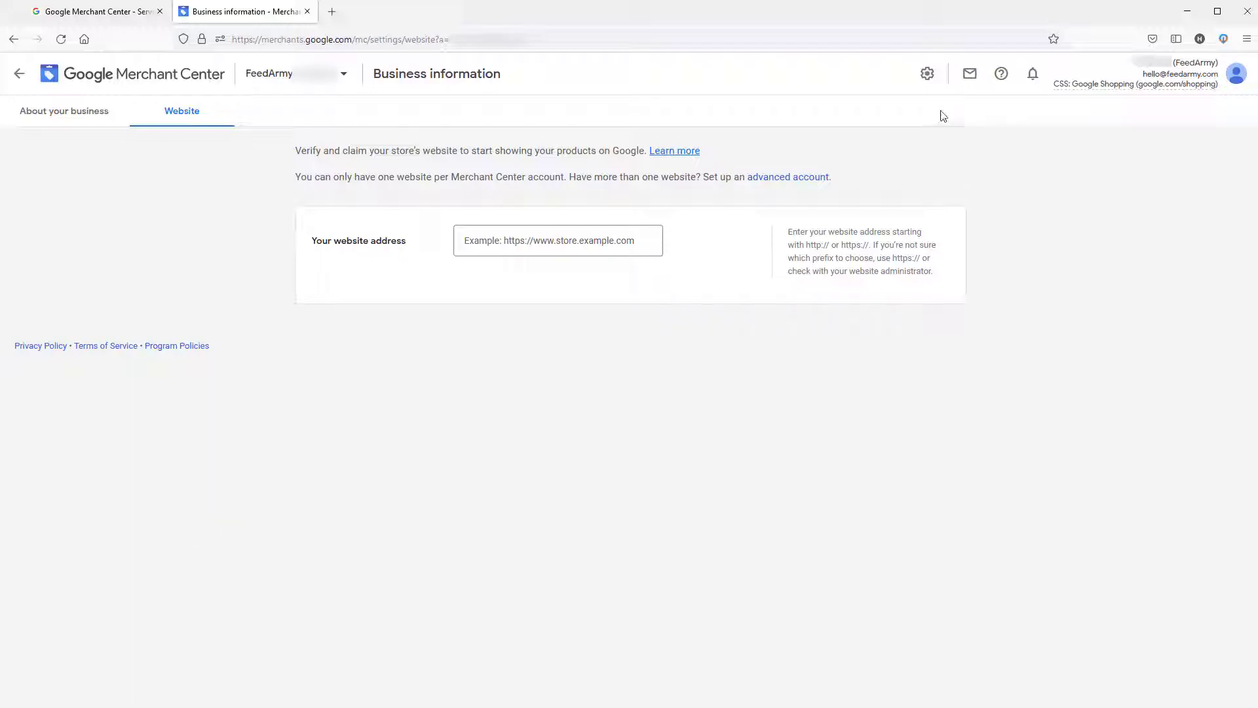
left_click(928, 73)
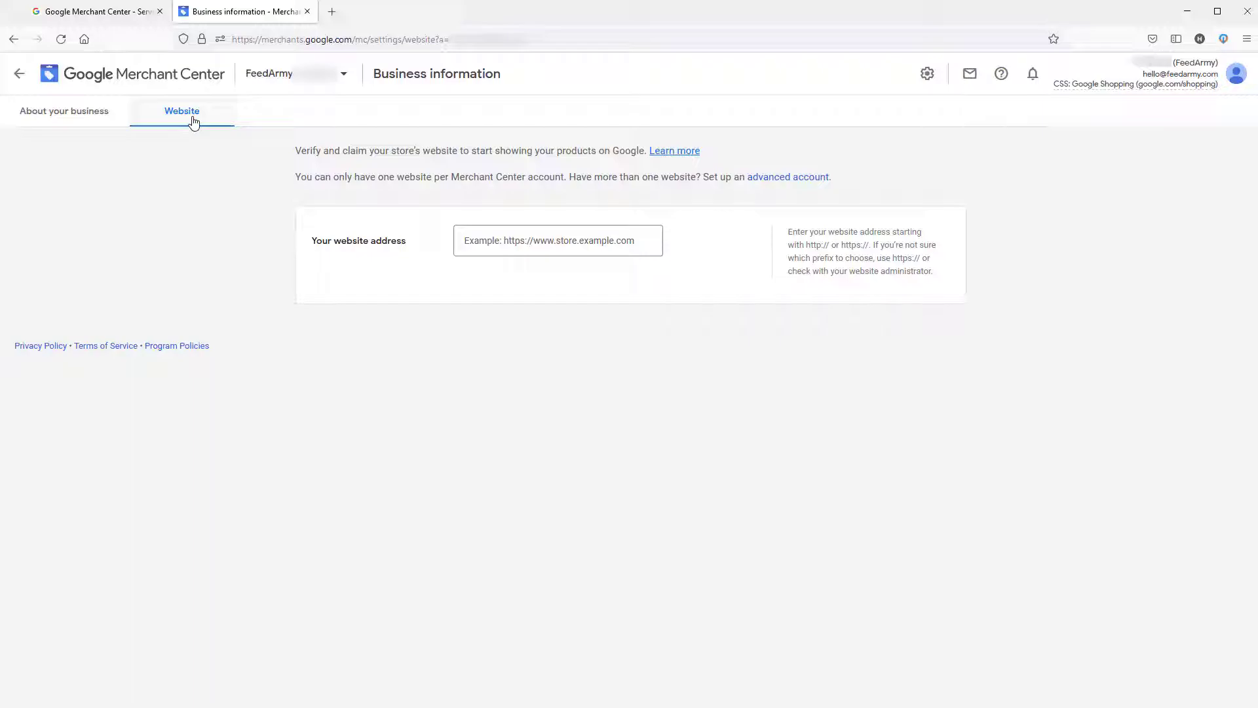
left_click(557, 240)
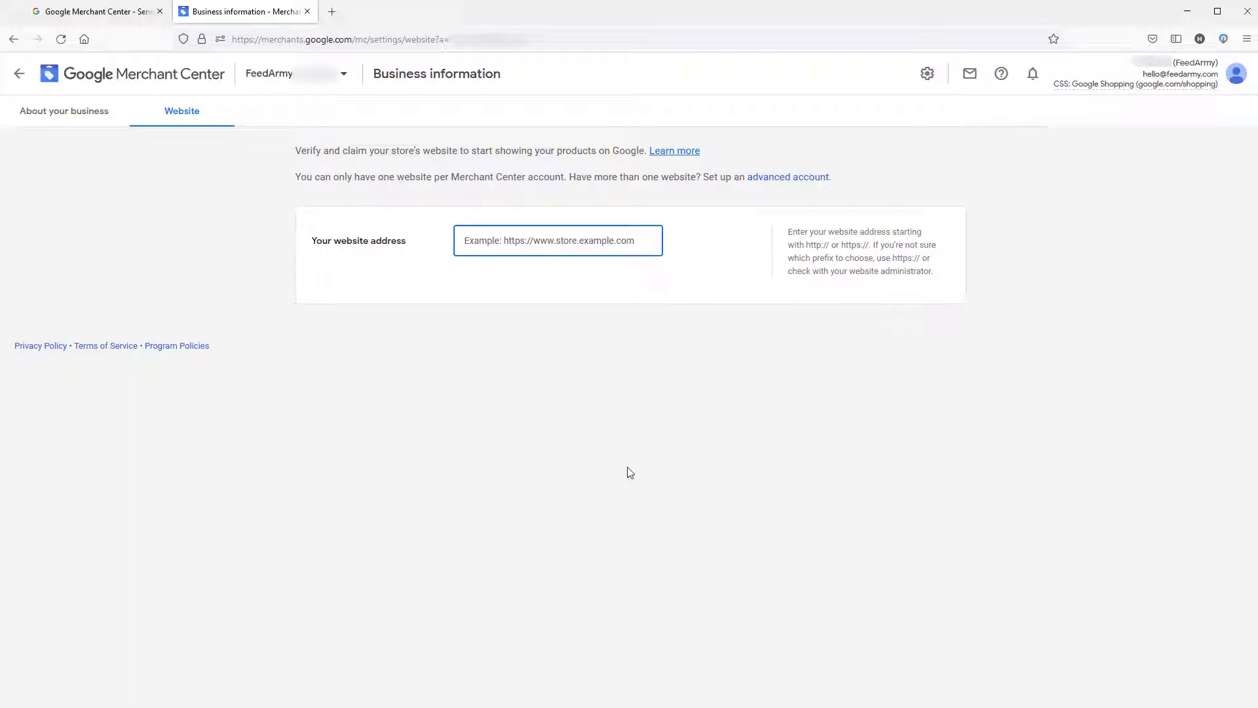
left_click(558, 239)
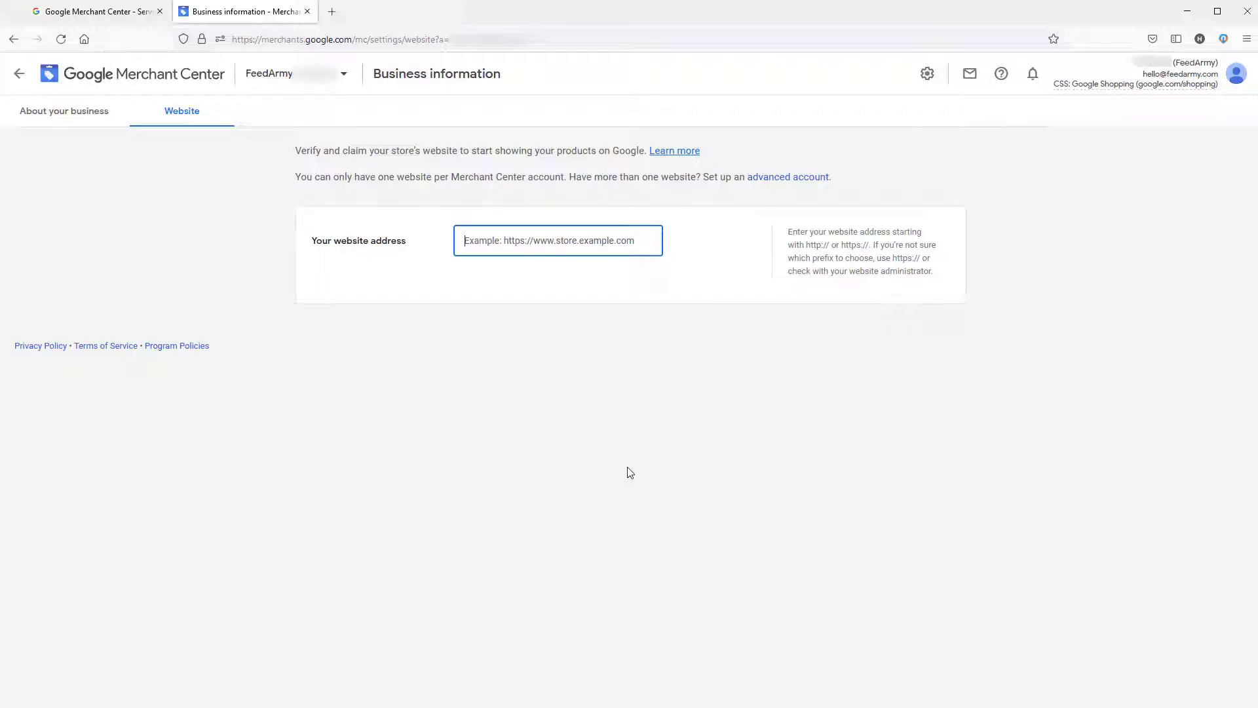
type("h")
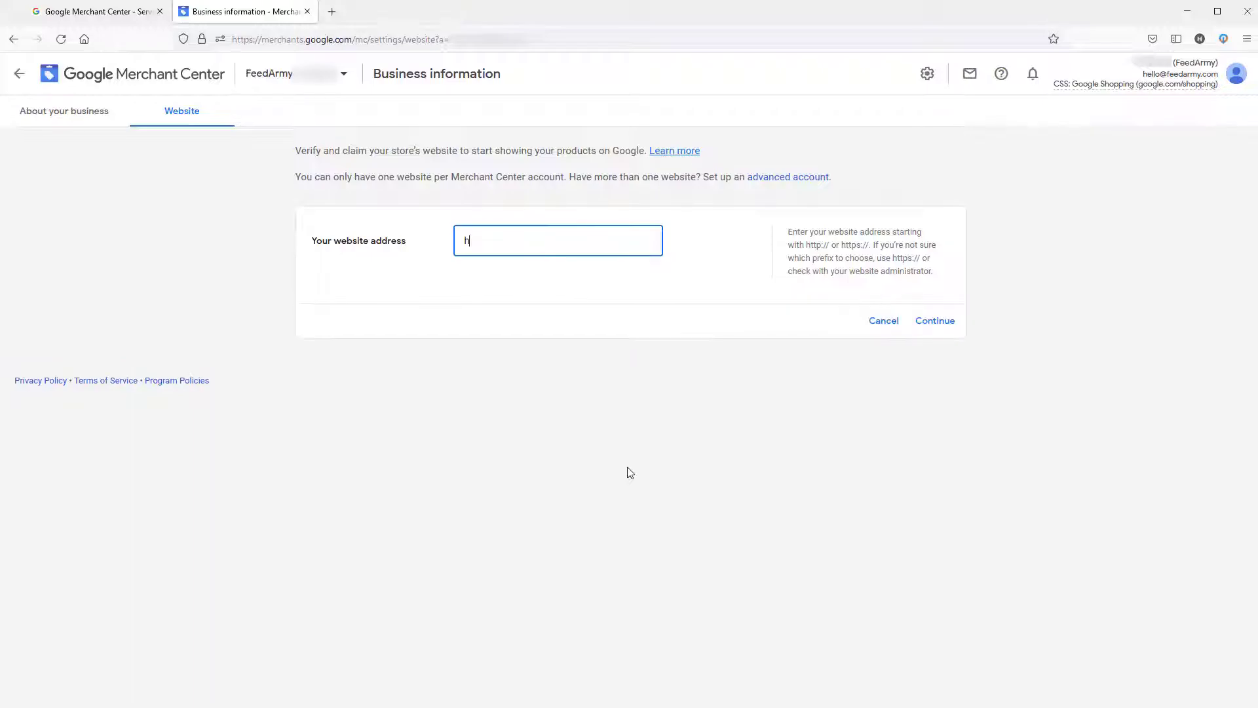
type("ttps:")
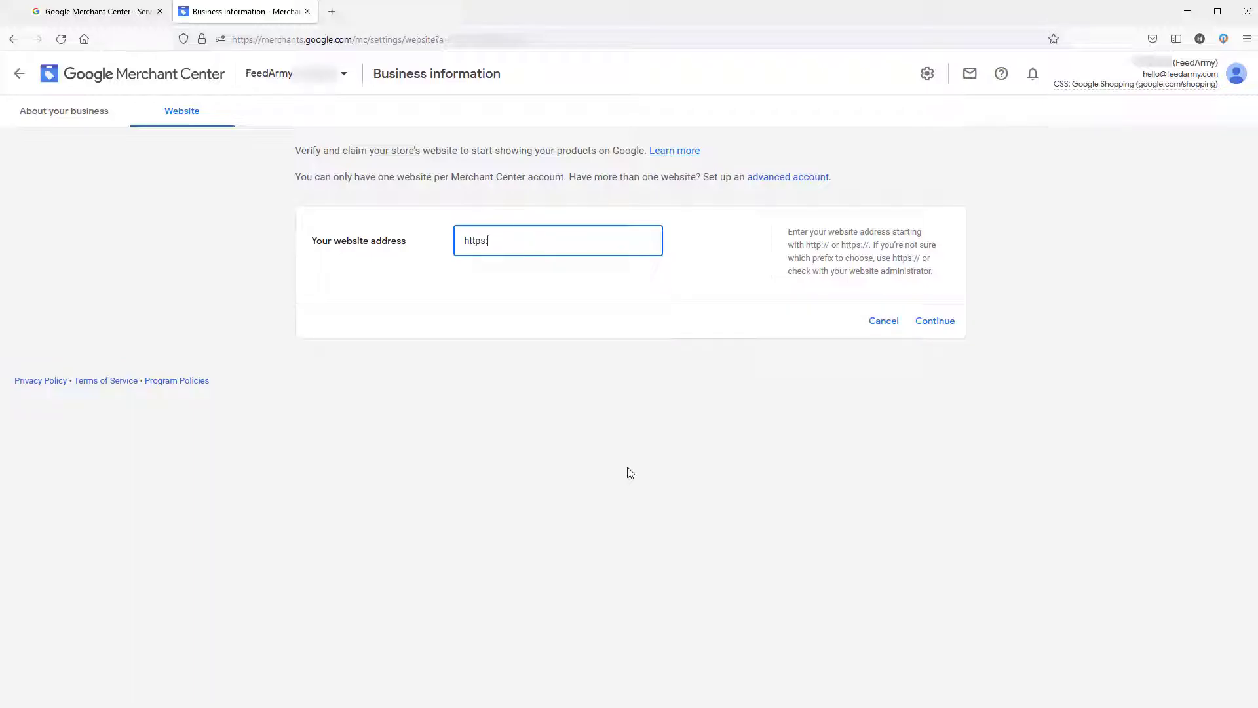
type("//")
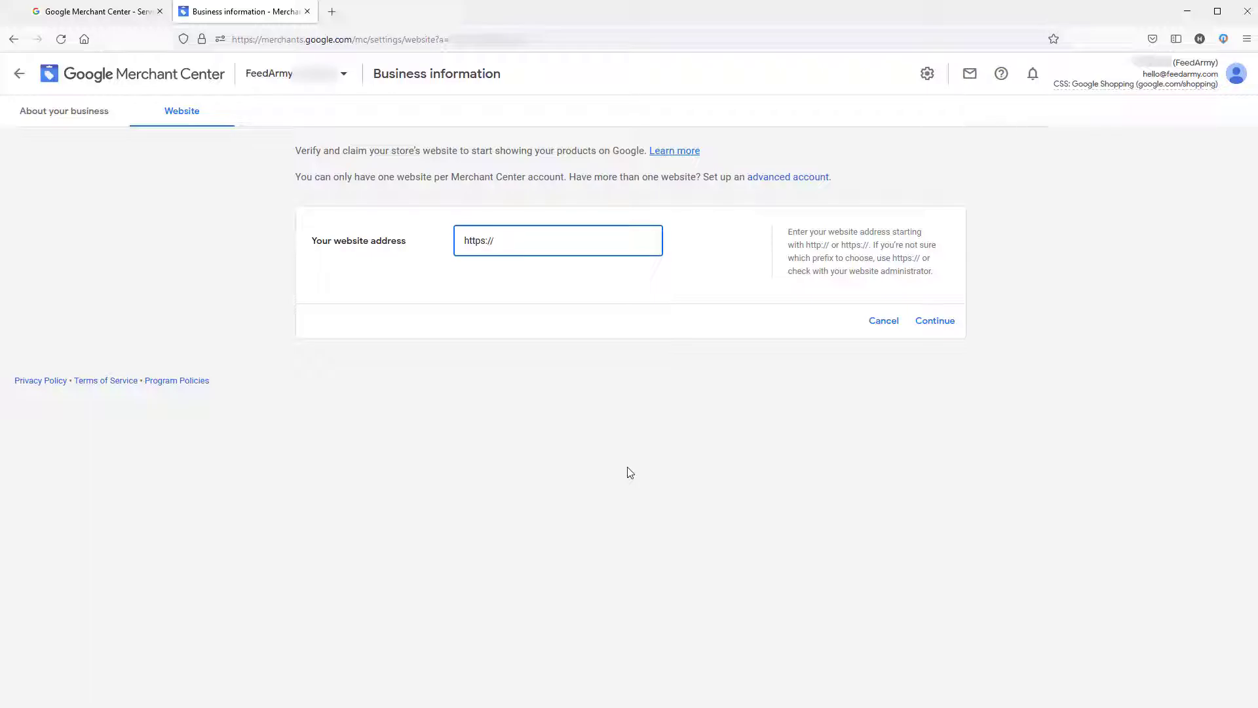
type("feedarmy.com")
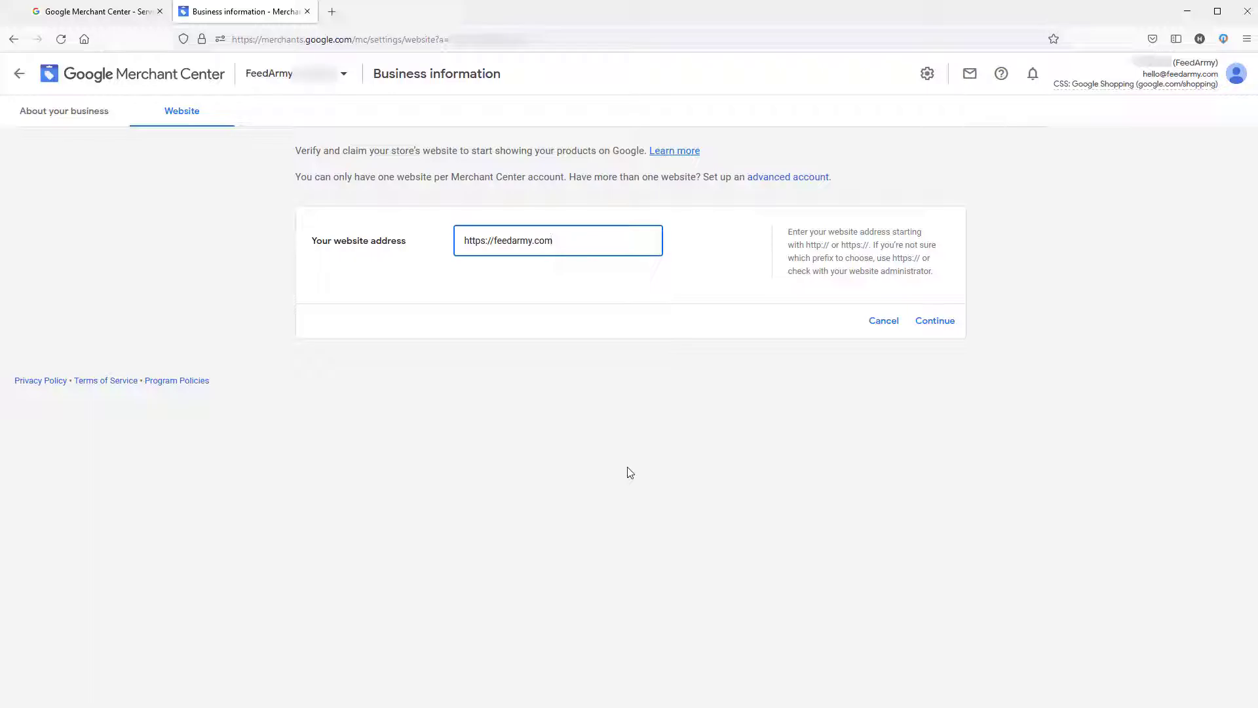
type("www.")
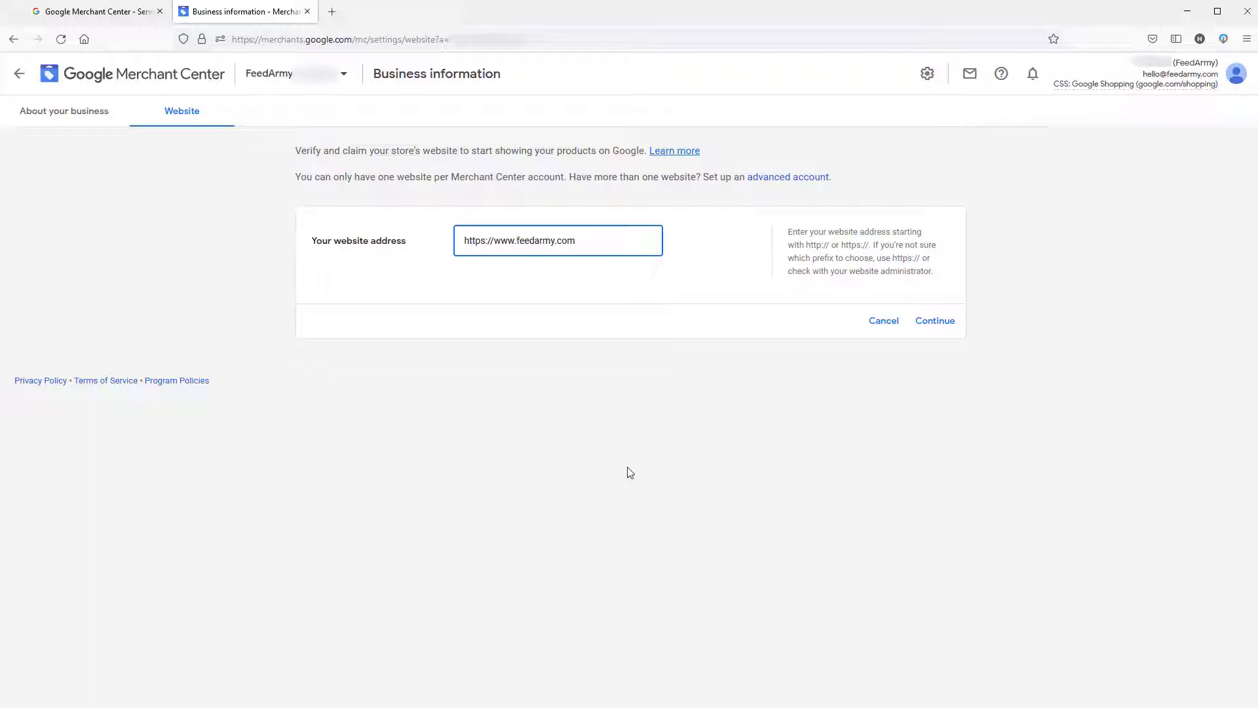
left_click(518, 240)
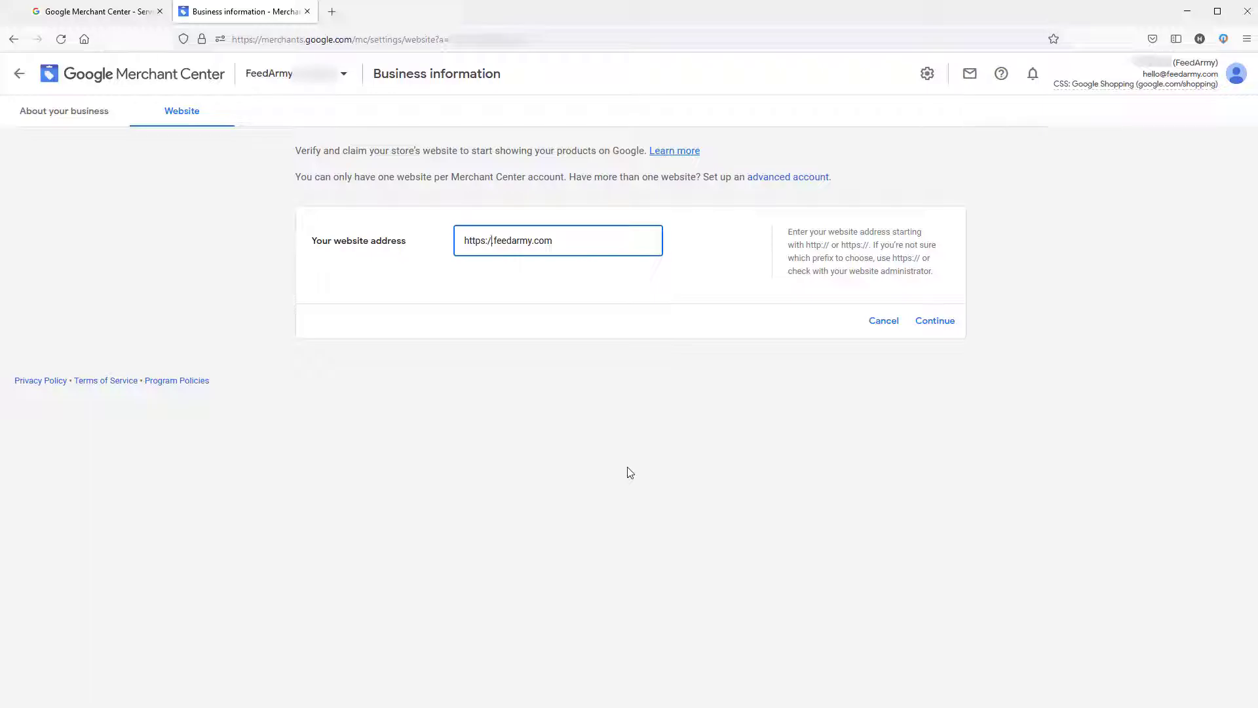
type("en")
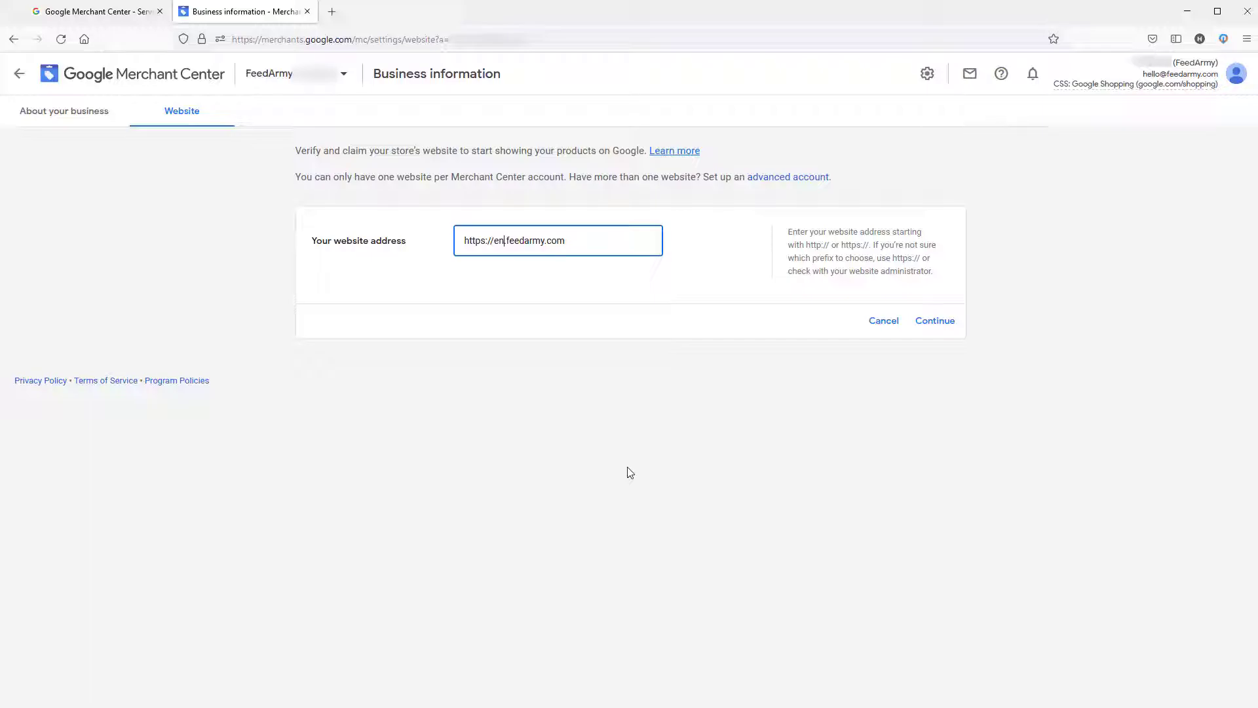
mouse_move(775, 178)
type("fr")
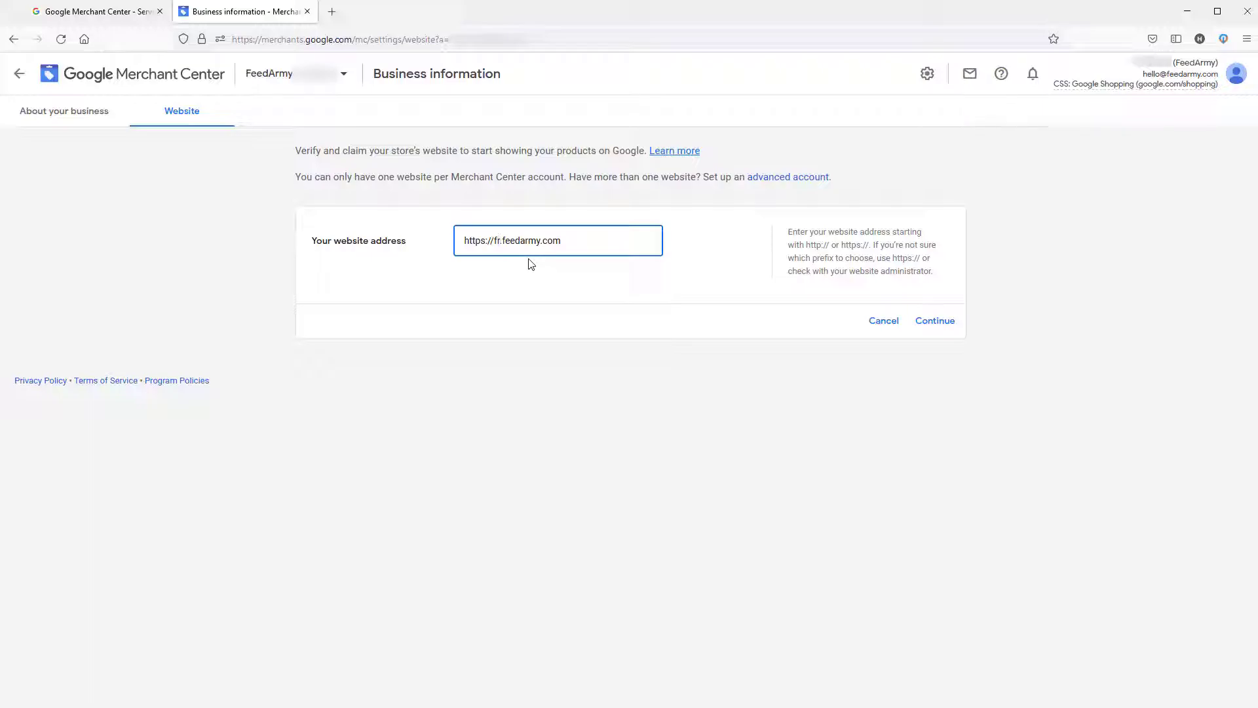
key("Backspace")
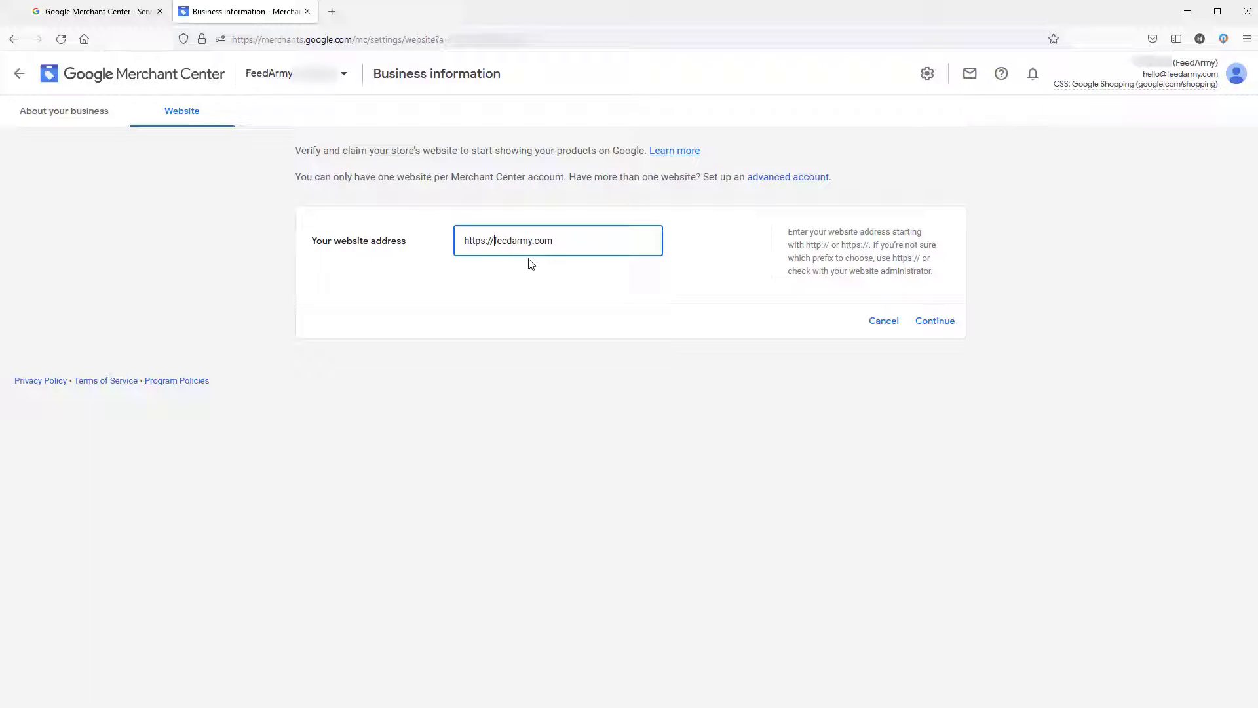
type("www.")
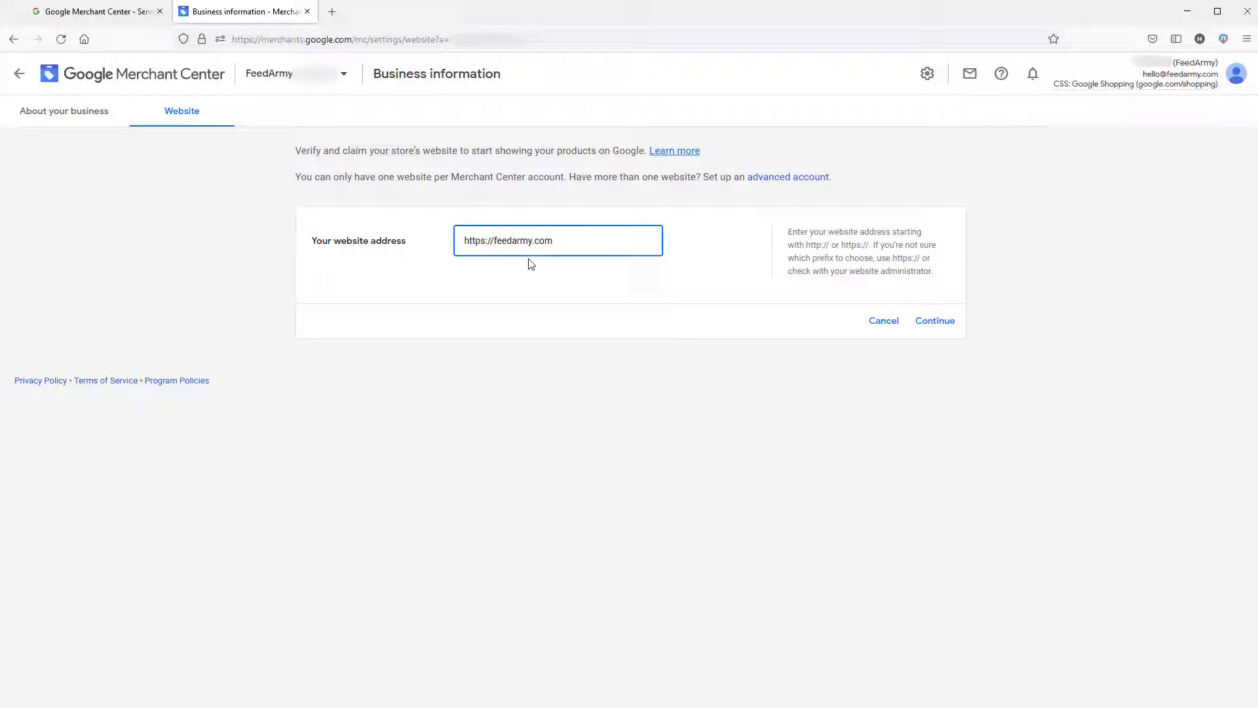
left_click(497, 240)
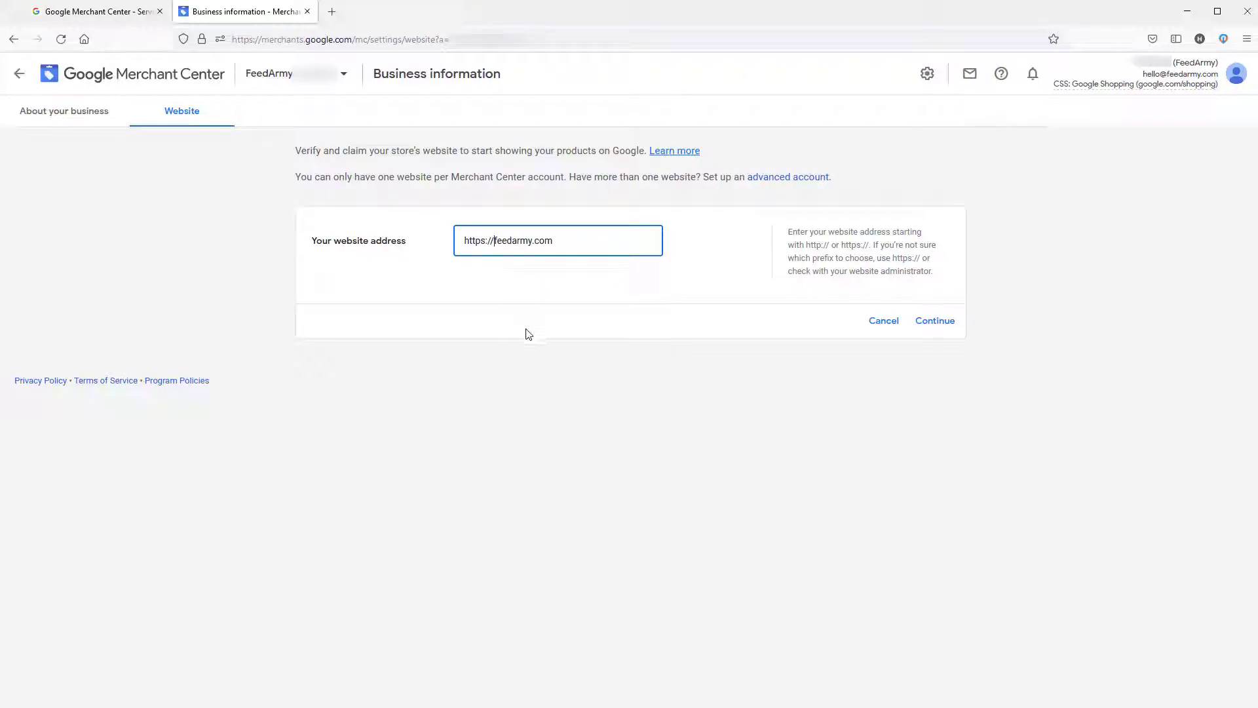
mouse_move(536, 333)
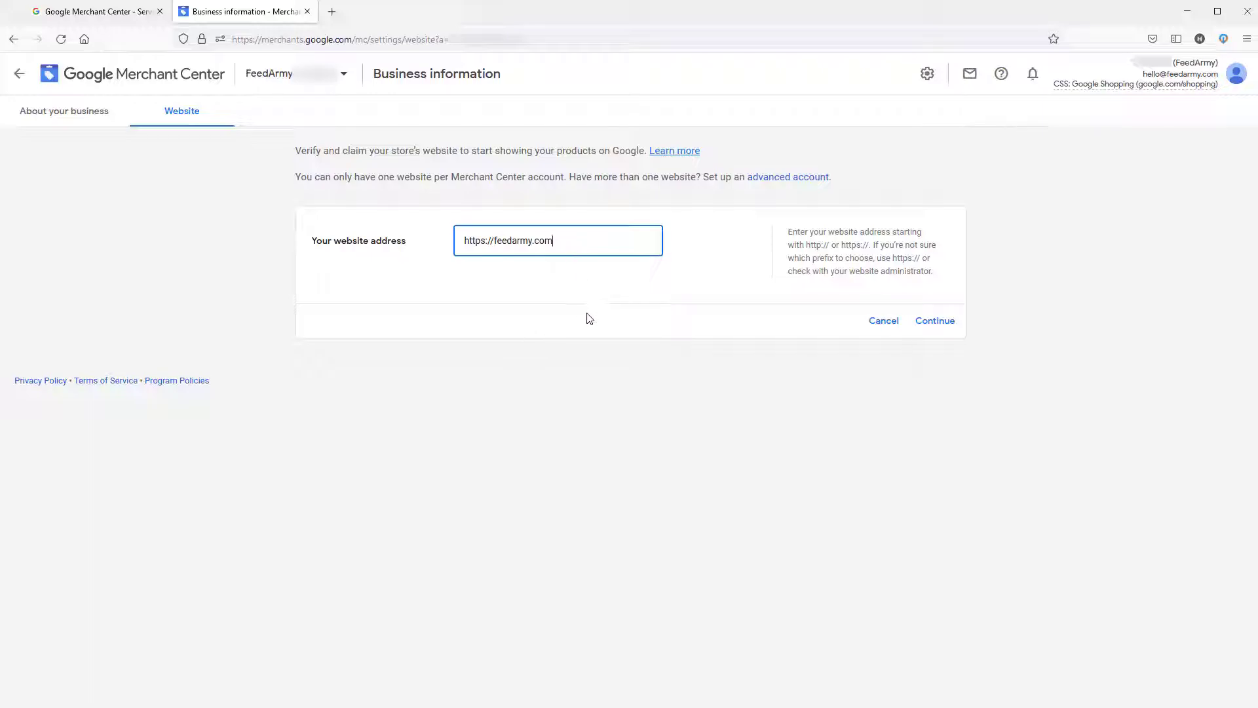
mouse_move(484, 465)
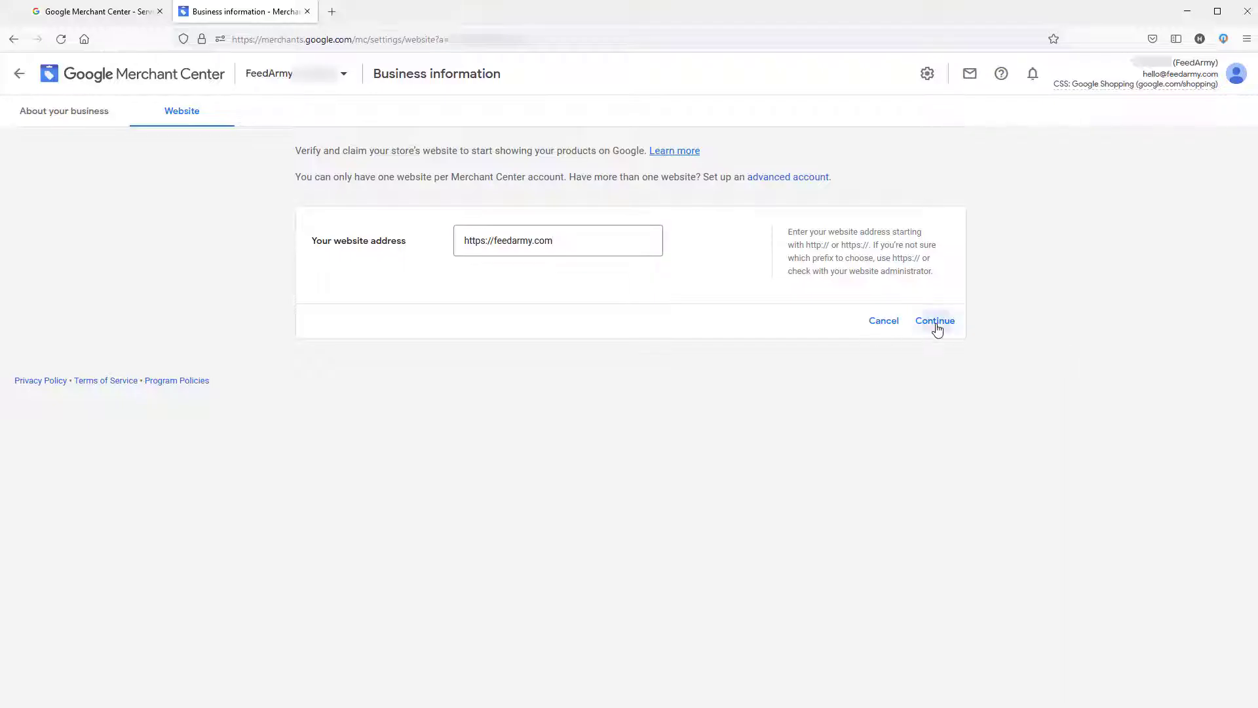
left_click(935, 320)
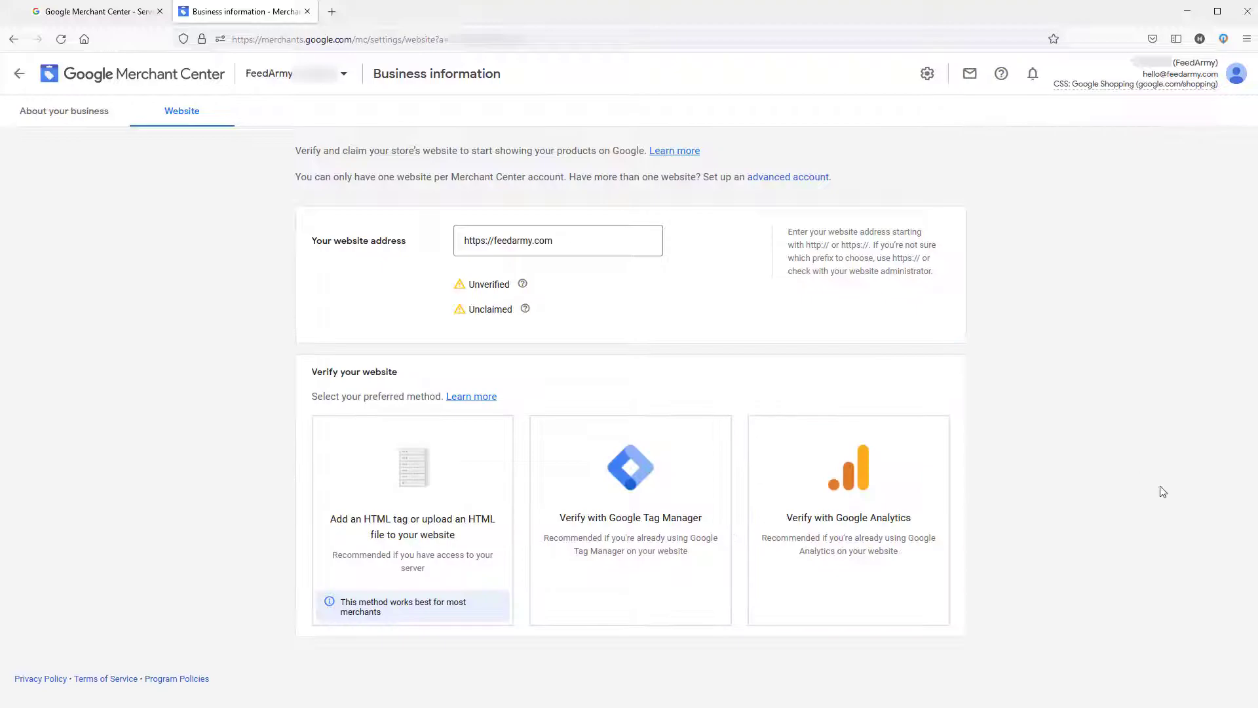
left_click(411, 519)
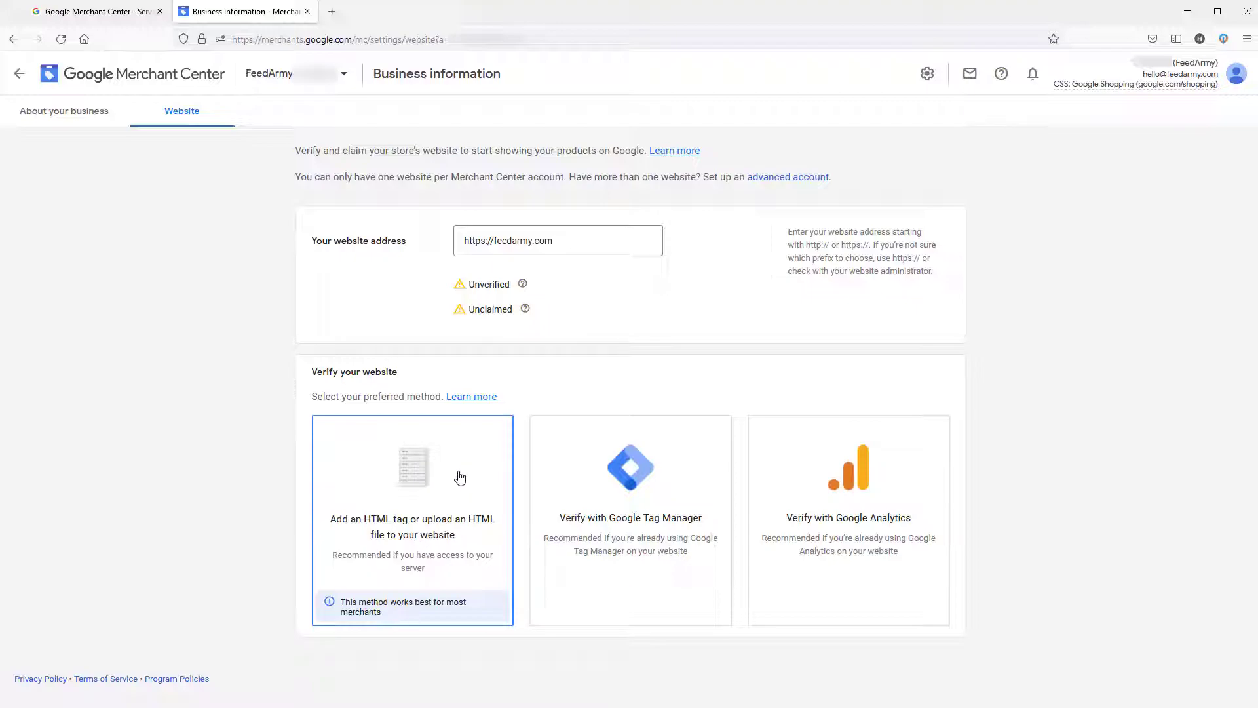
mouse_move(428, 546)
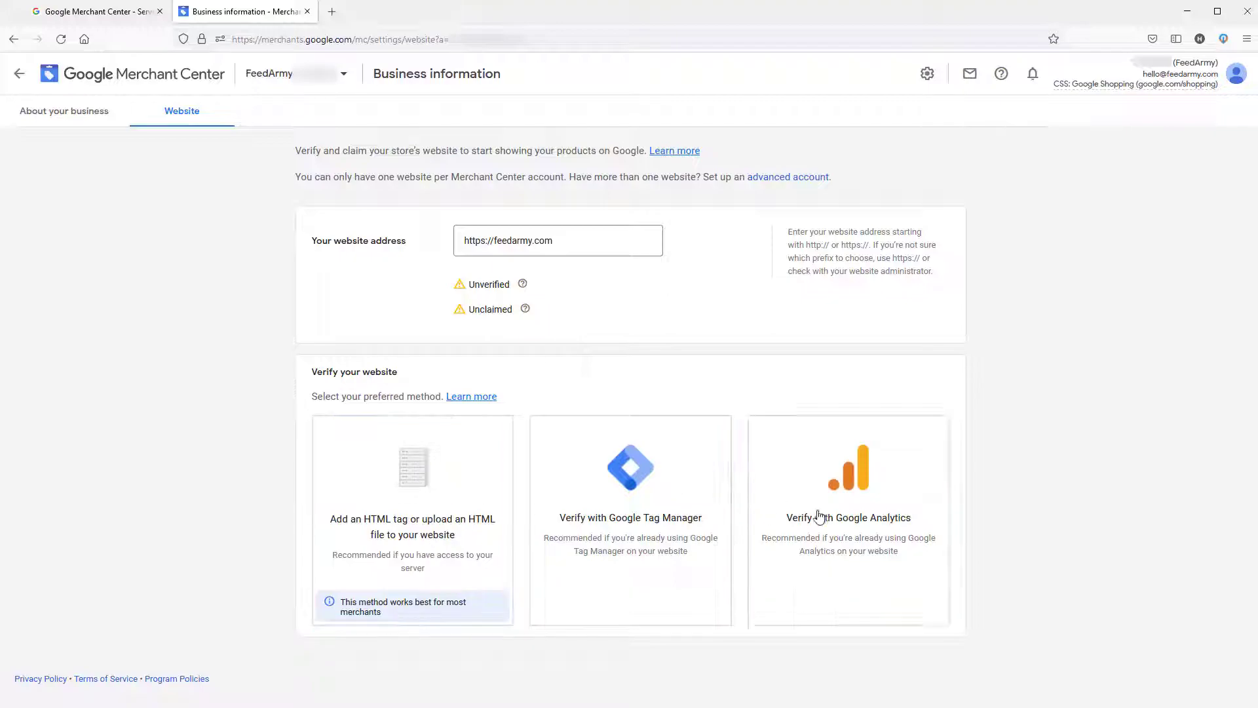
left_click(412, 520)
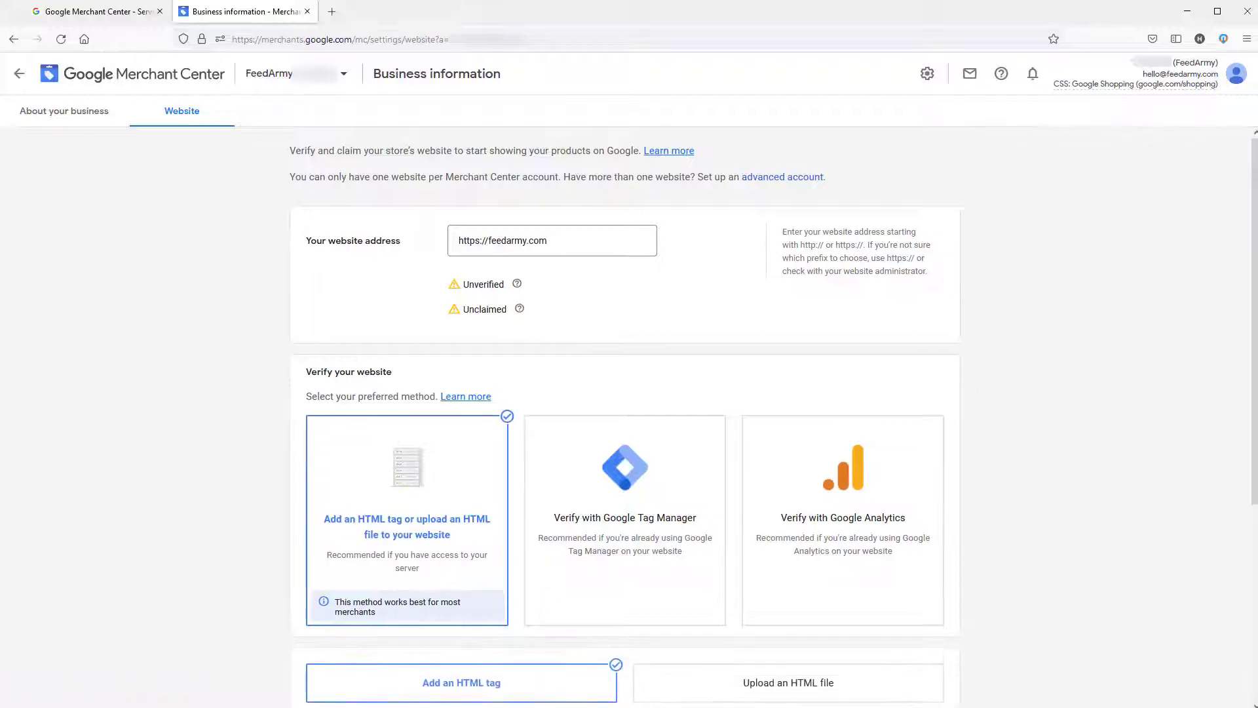
scroll("down", 3)
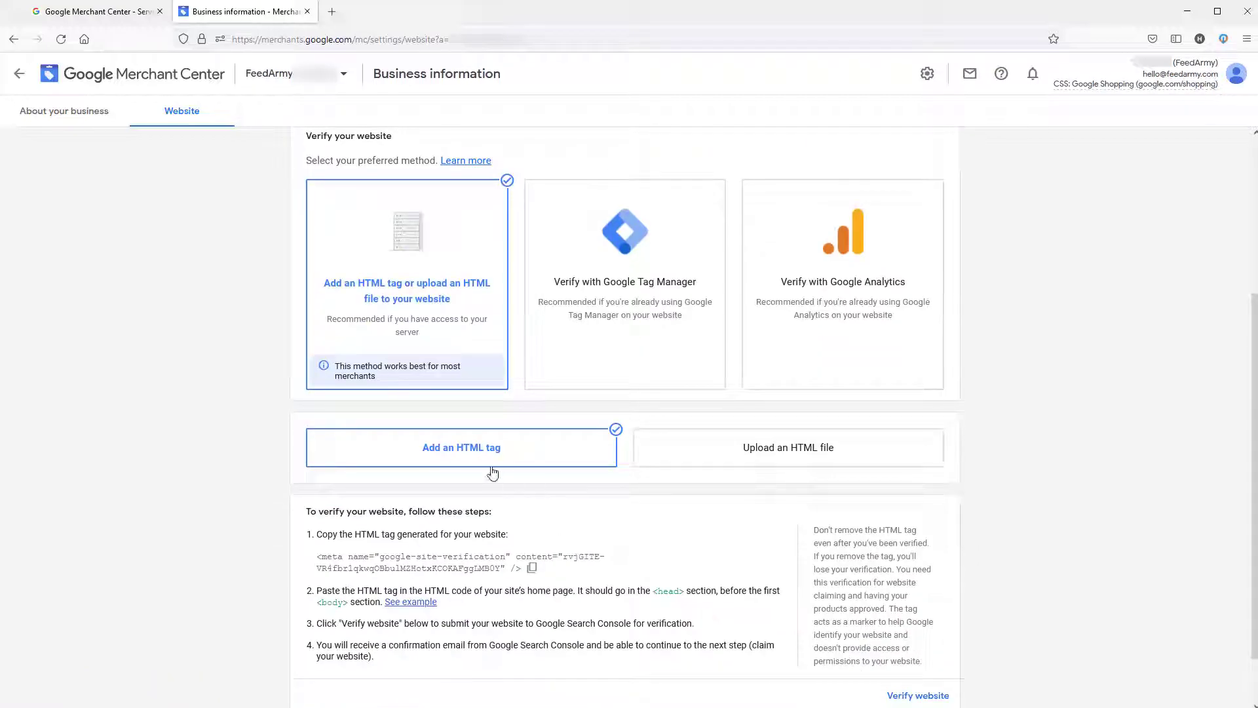
mouse_move(521, 622)
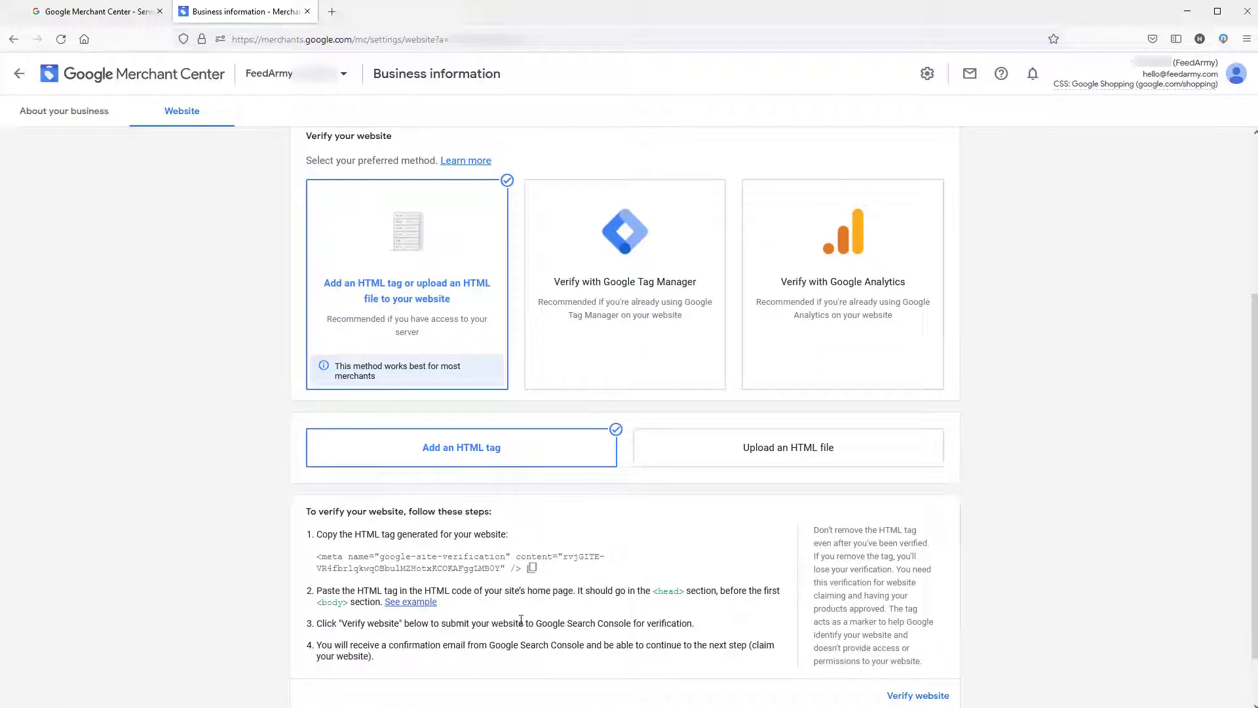
mouse_move(532, 567)
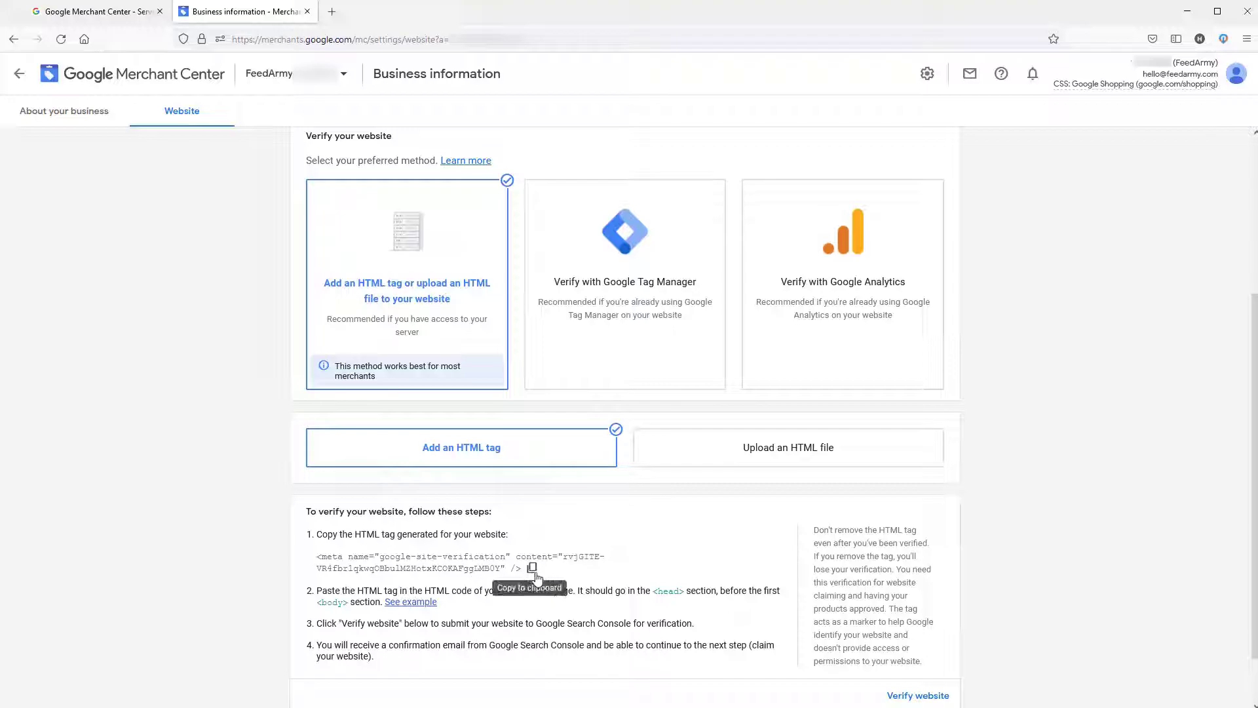
mouse_move(371, 552)
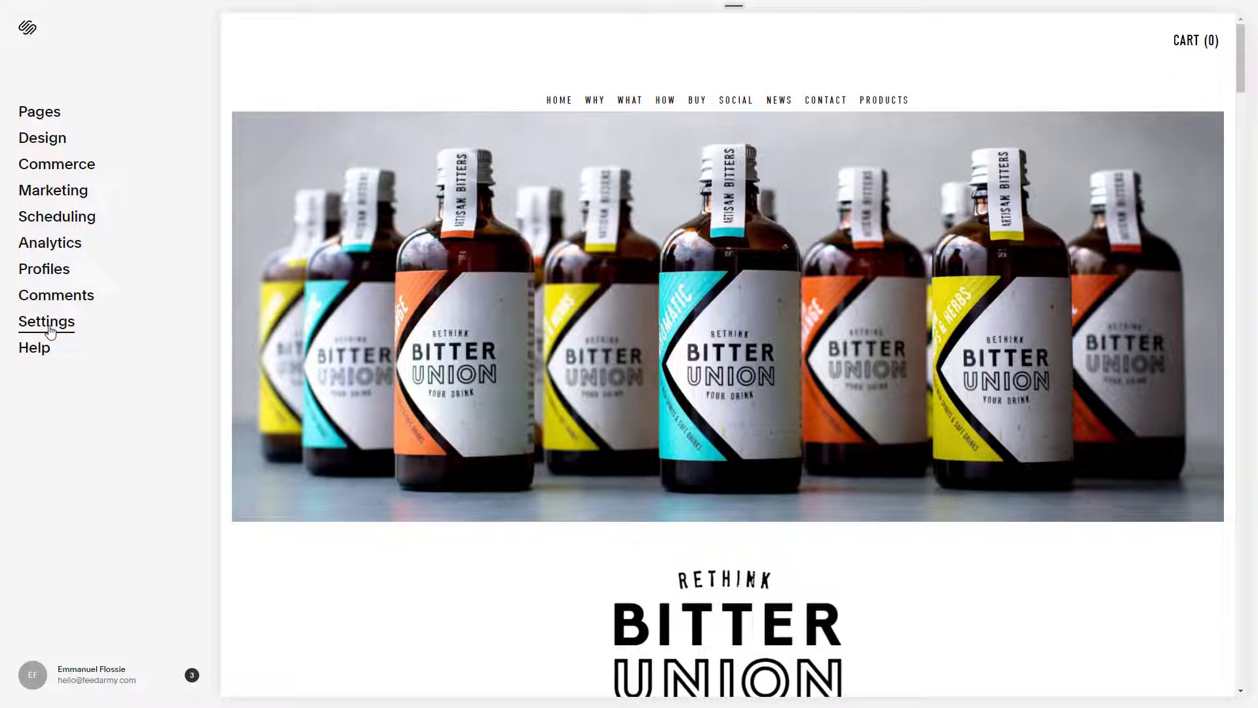
Open Squarespace Settings, then Advanced, then the Code Injection page.
left_click(46, 321)
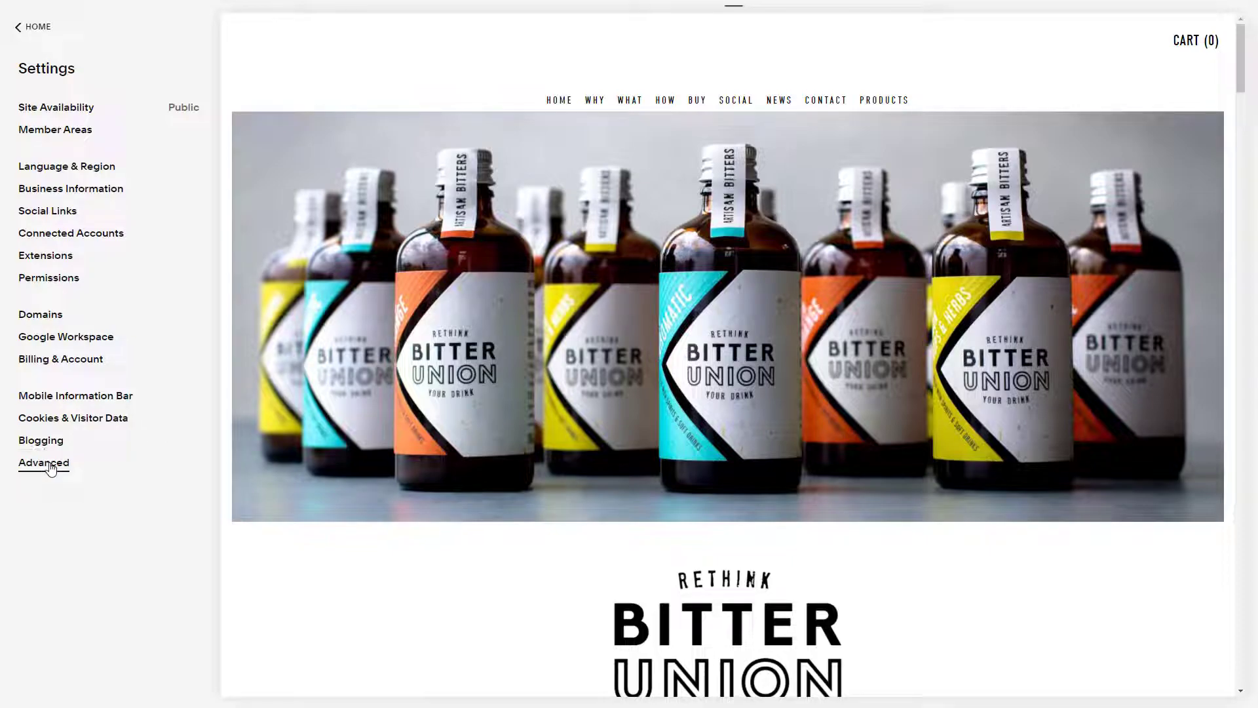
left_click(43, 462)
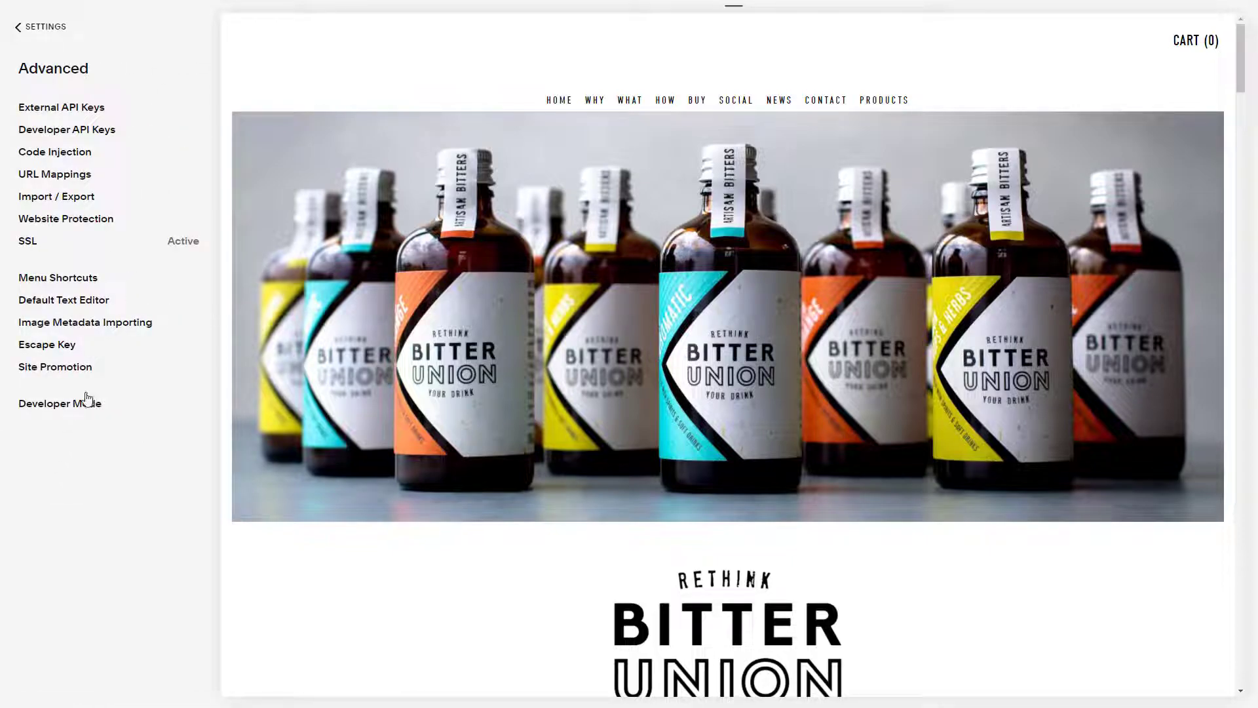
left_click(55, 152)
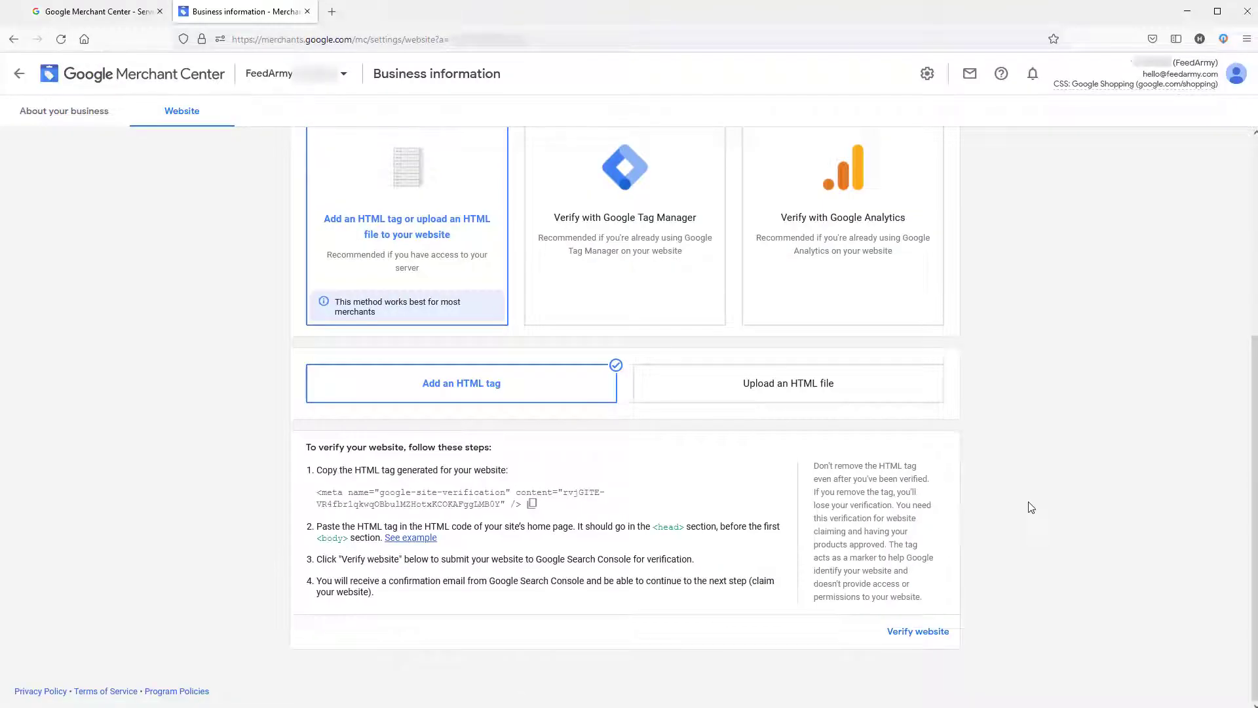
mouse_move(925, 645)
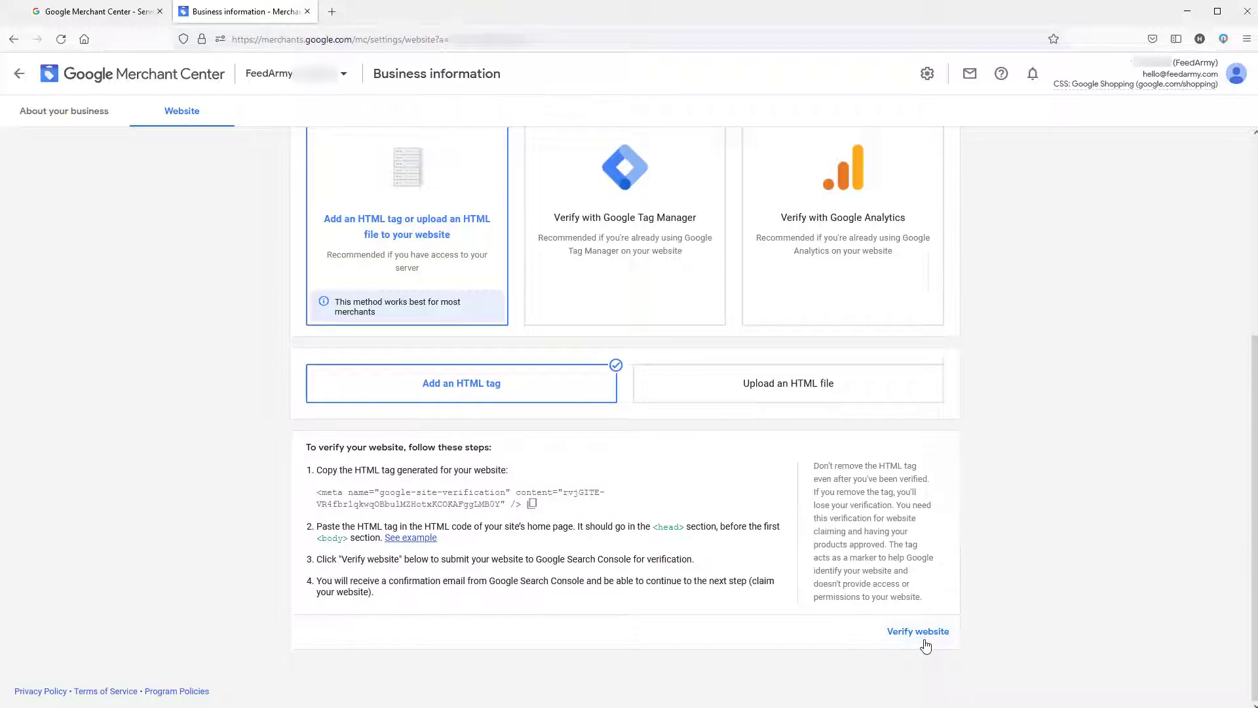
left_click(919, 632)
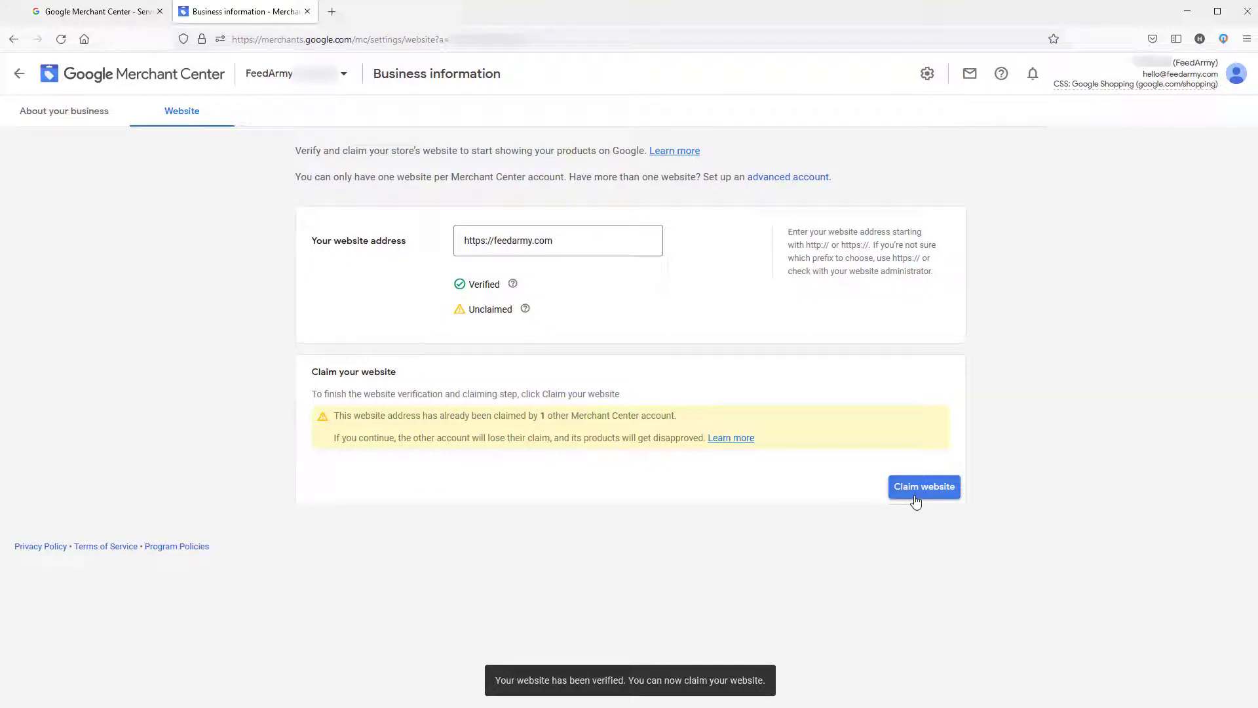
left_click(924, 487)
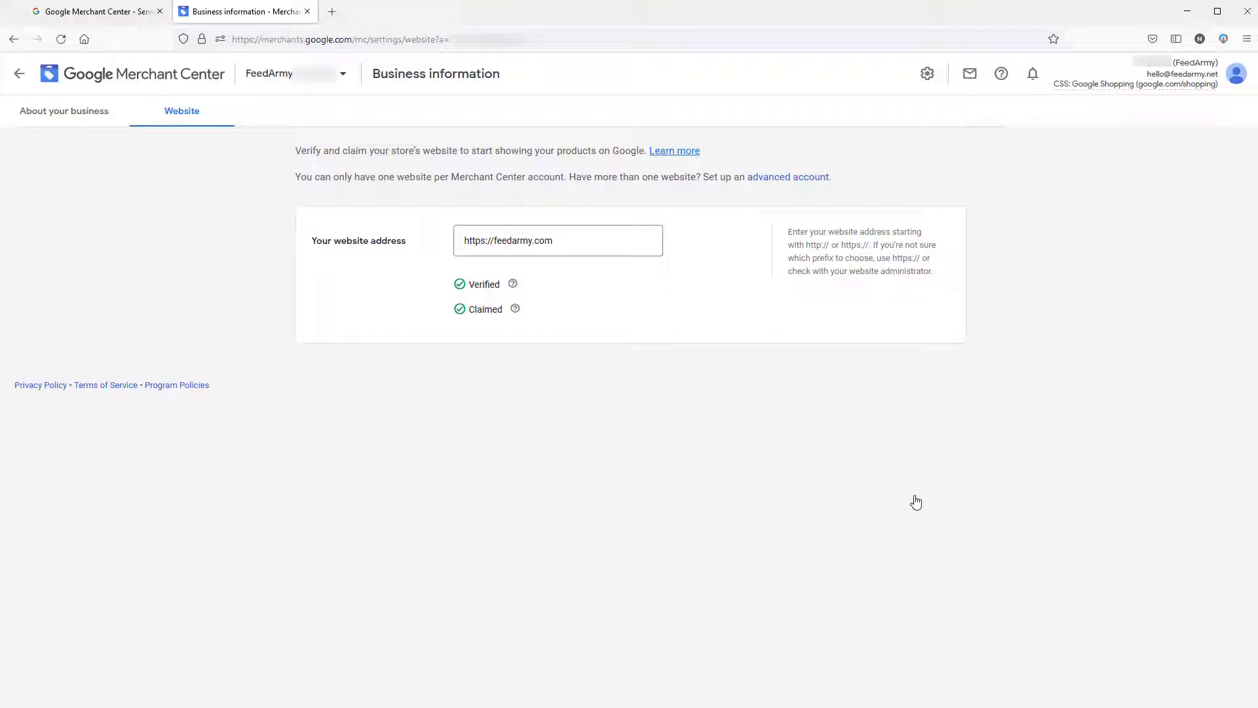
mouse_move(605, 324)
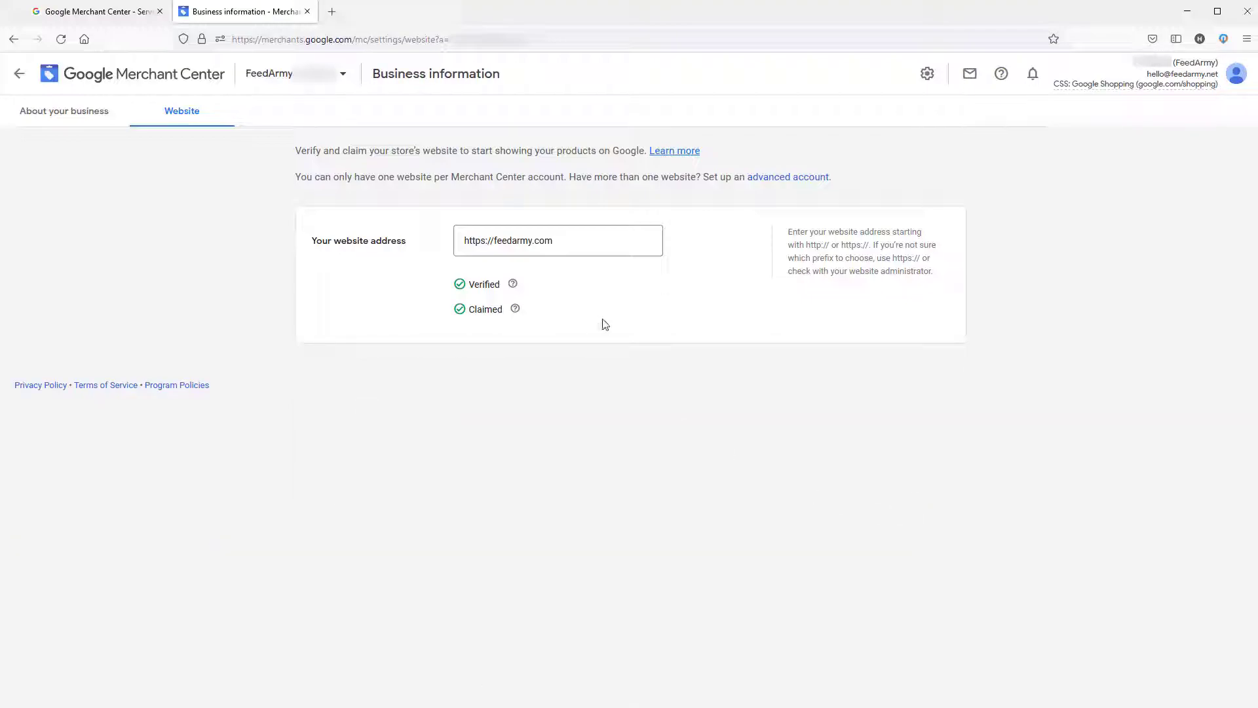
mouse_move(657, 382)
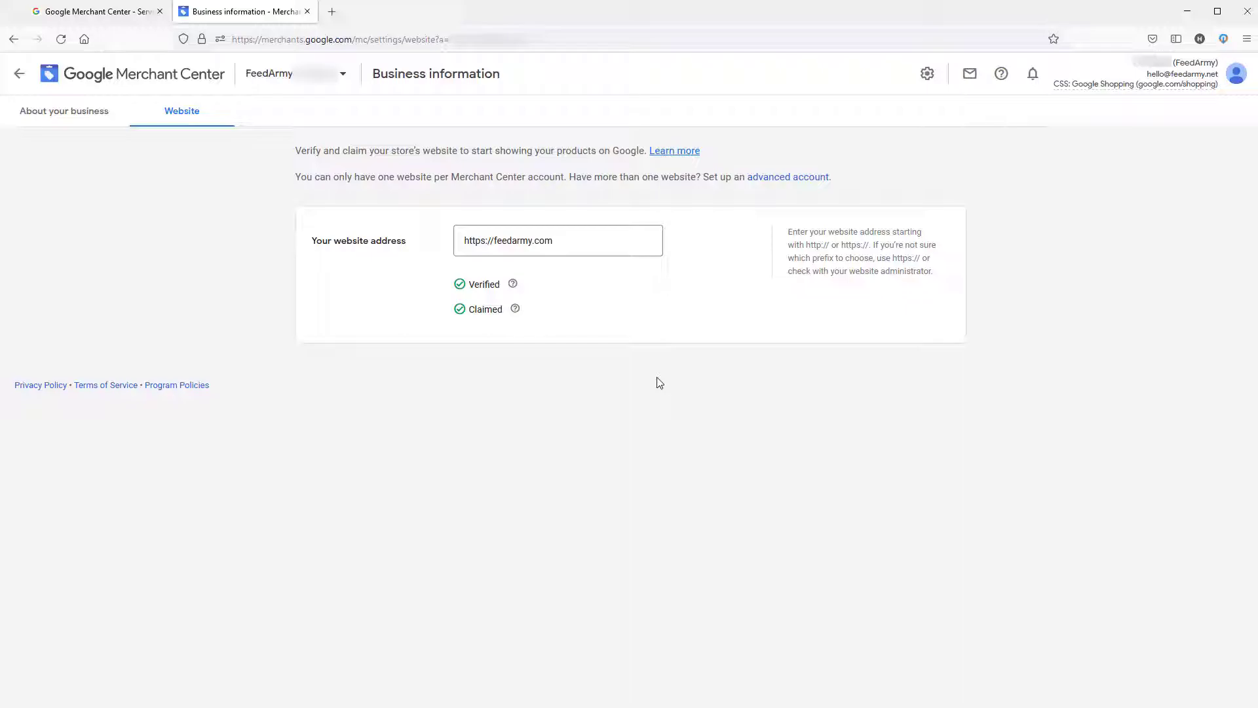